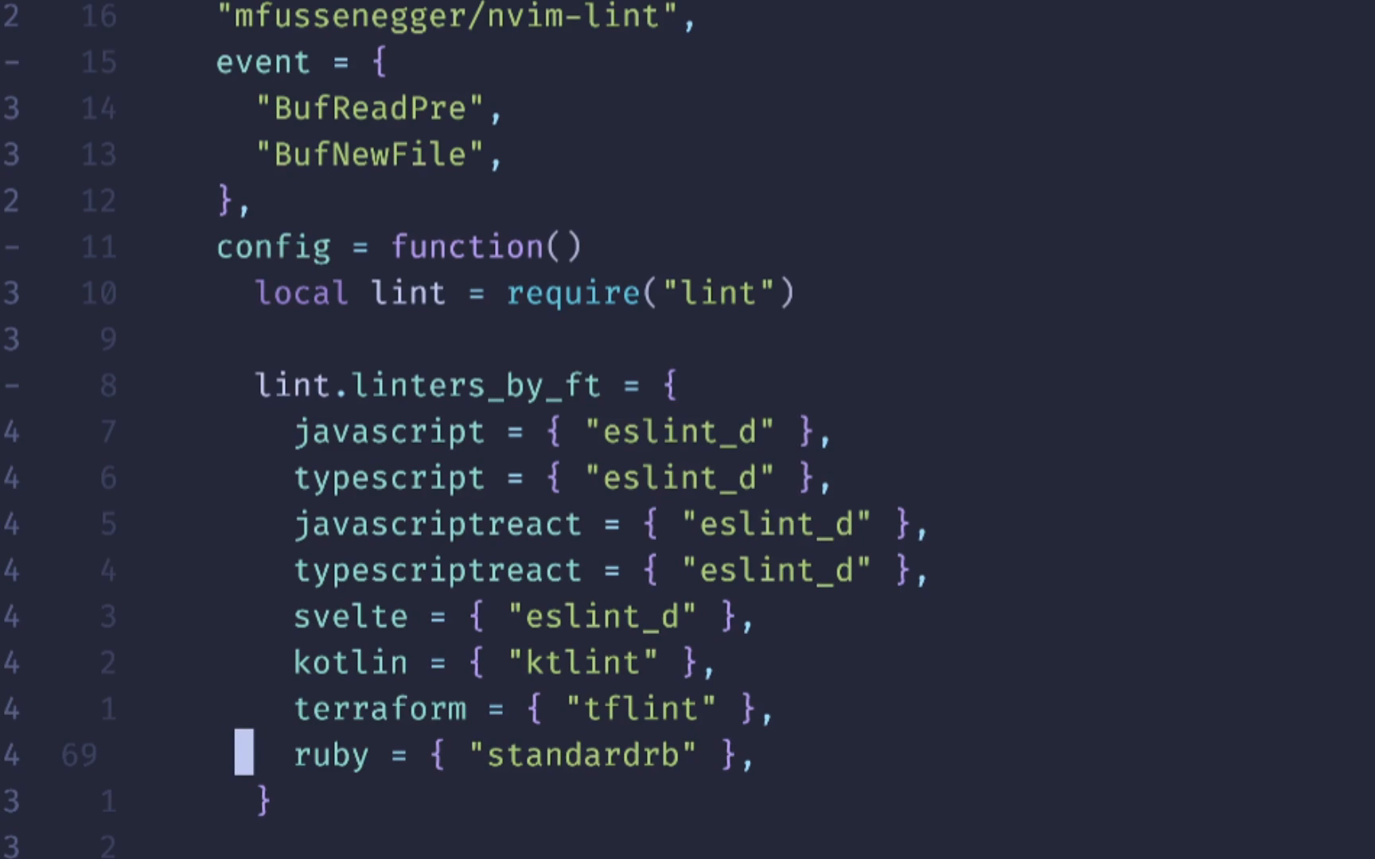
Bring up Mason's installed-packages list via the command line, then the conform.nvim README.
{"action": "scroll", "scroll_direction": "down", "scroll_amount": 3}
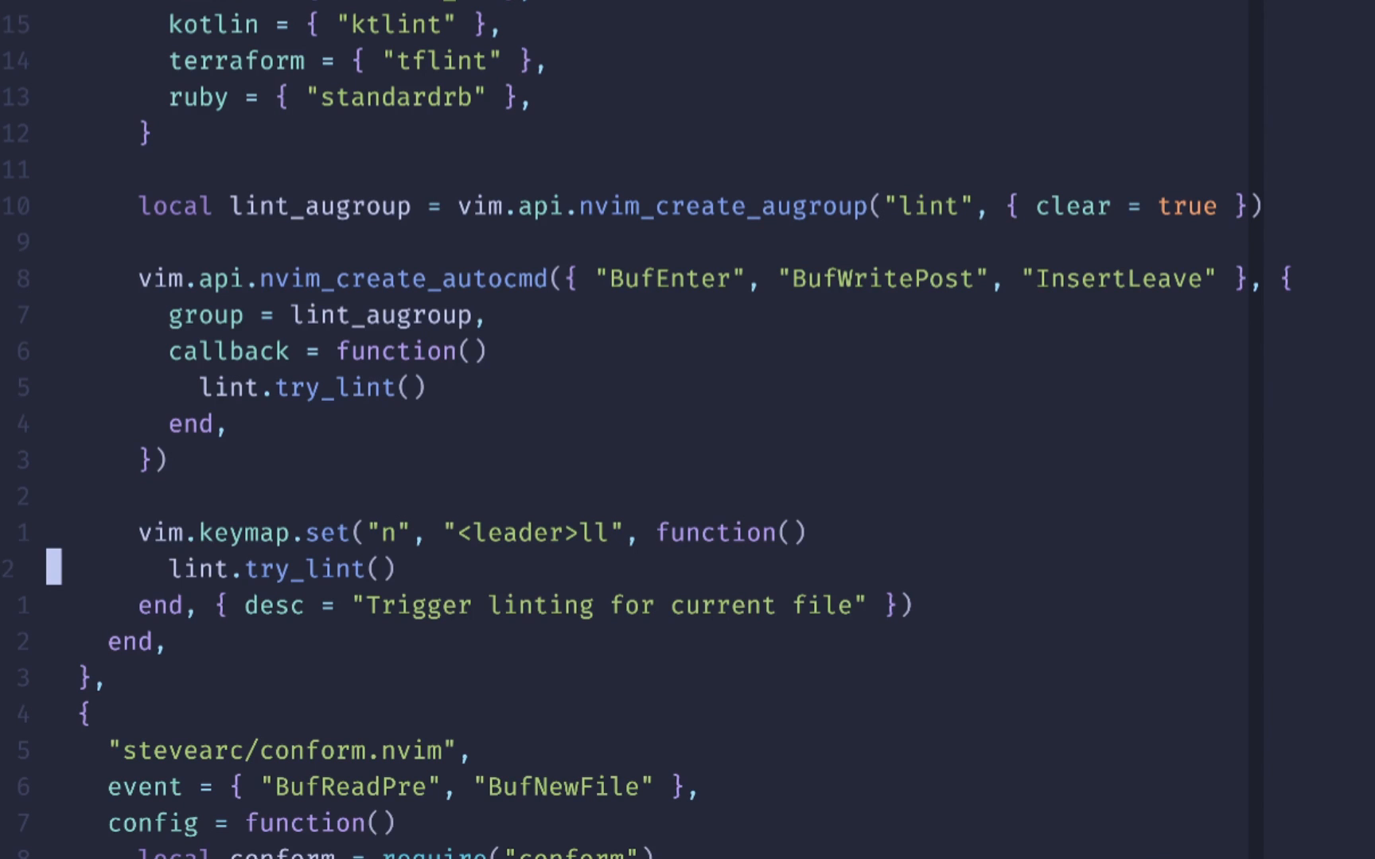
{"action": "key", "text": ":"}
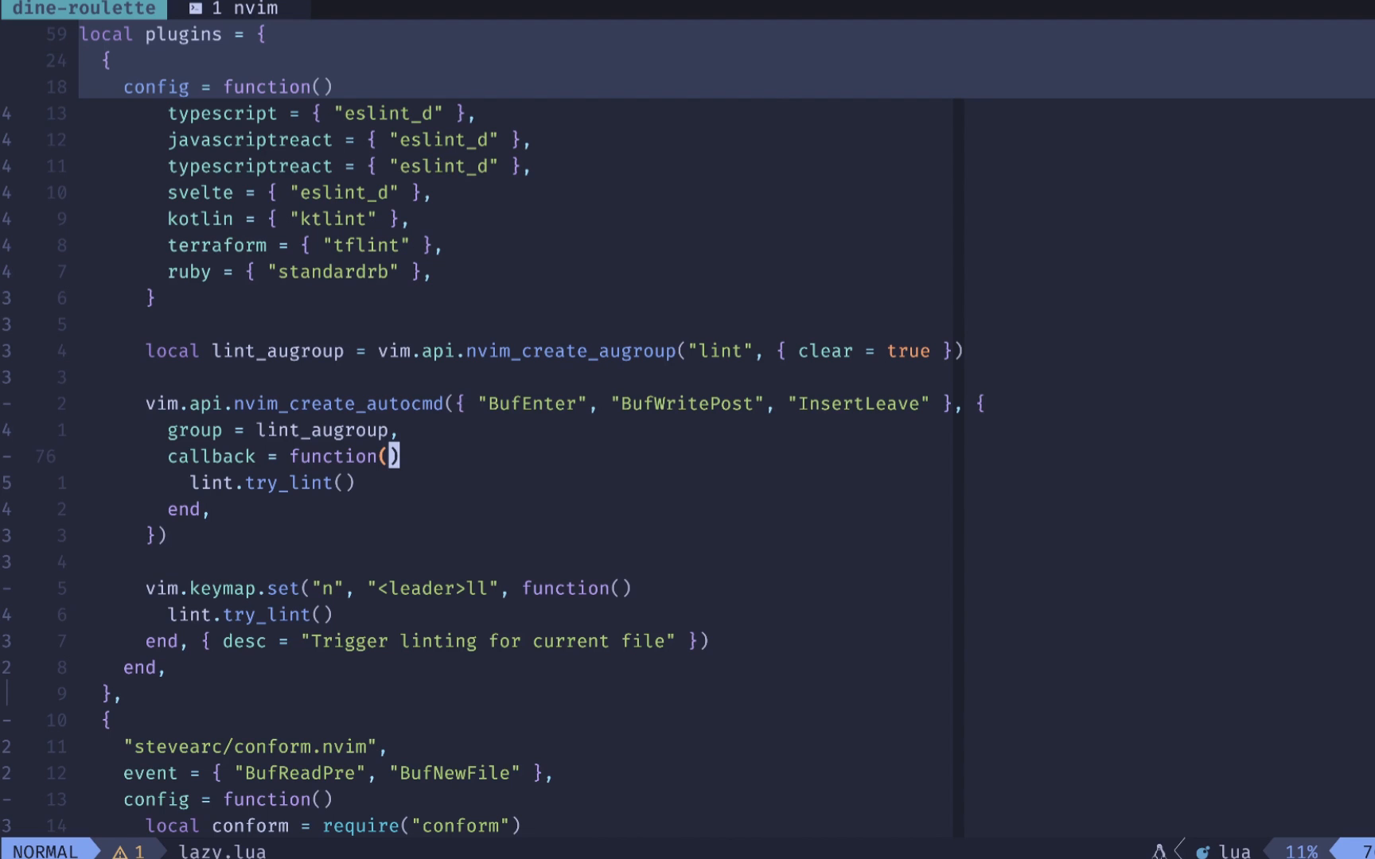
{"action": "type", "text": ":Ms"}
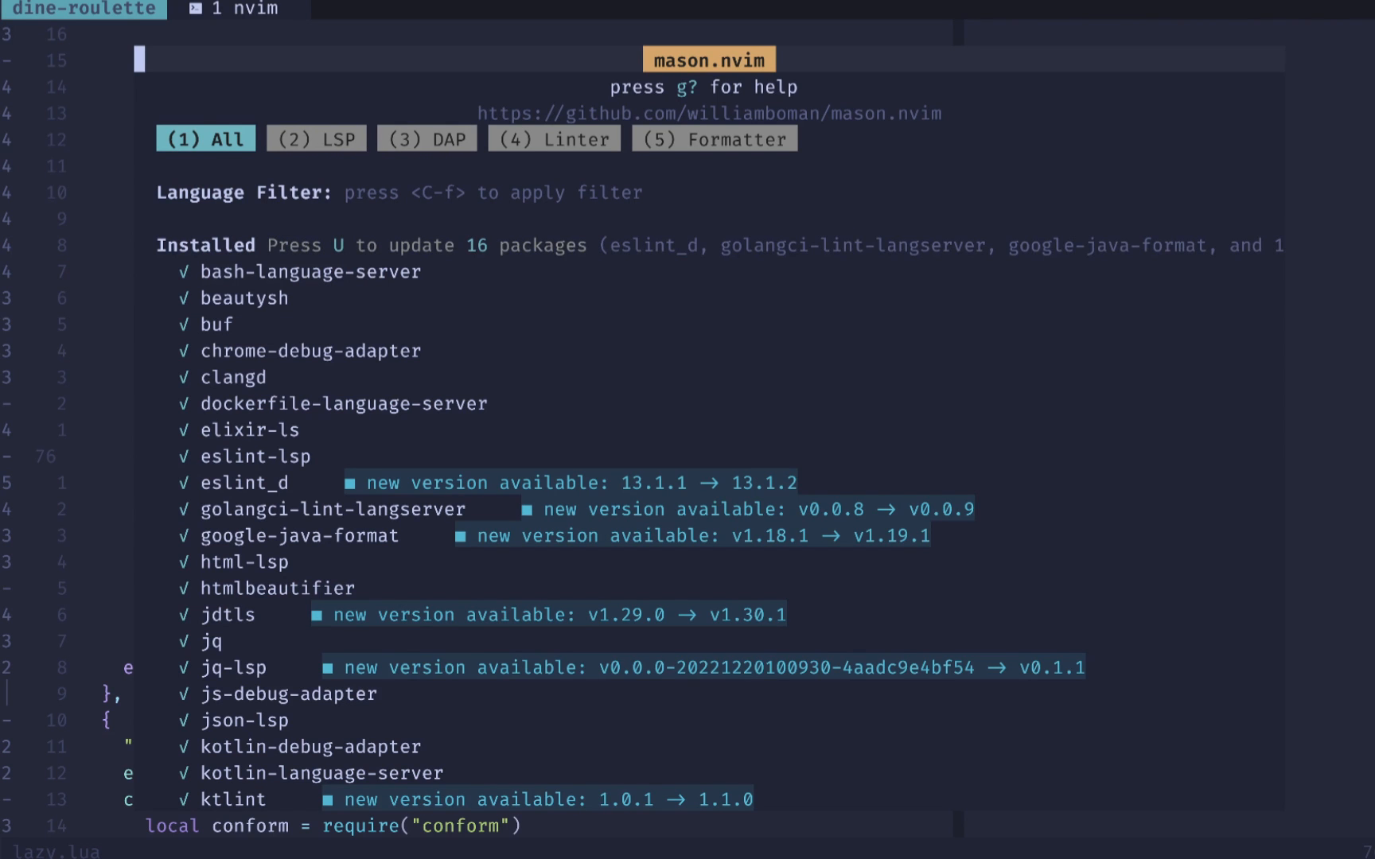
{"action": "left_click", "coordinate": [554, 139]}
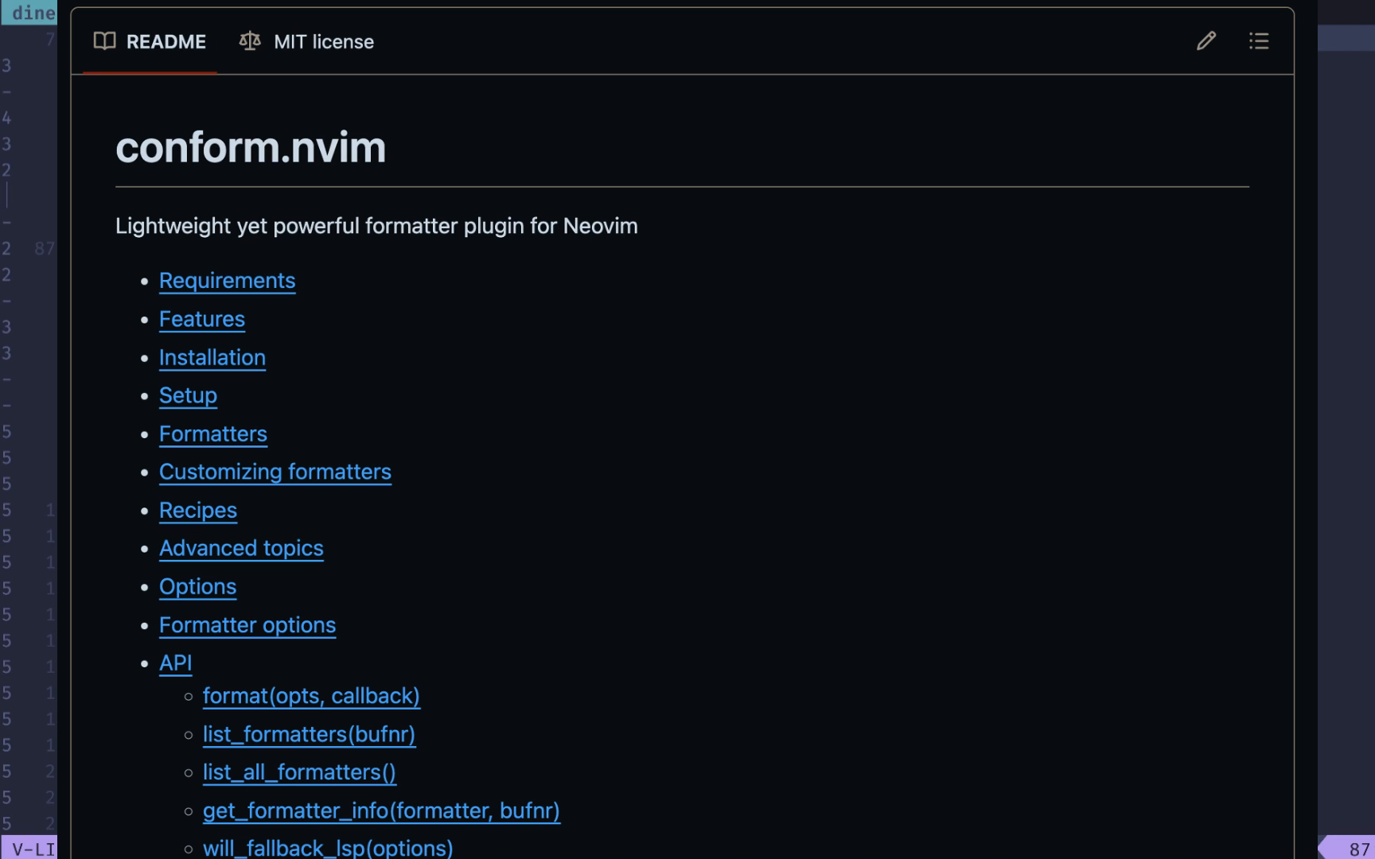
Dismiss the conform.nvim README preview and return to formatters_by_ft in lazy.lua.
{"action": "key", "text": "Escape"}
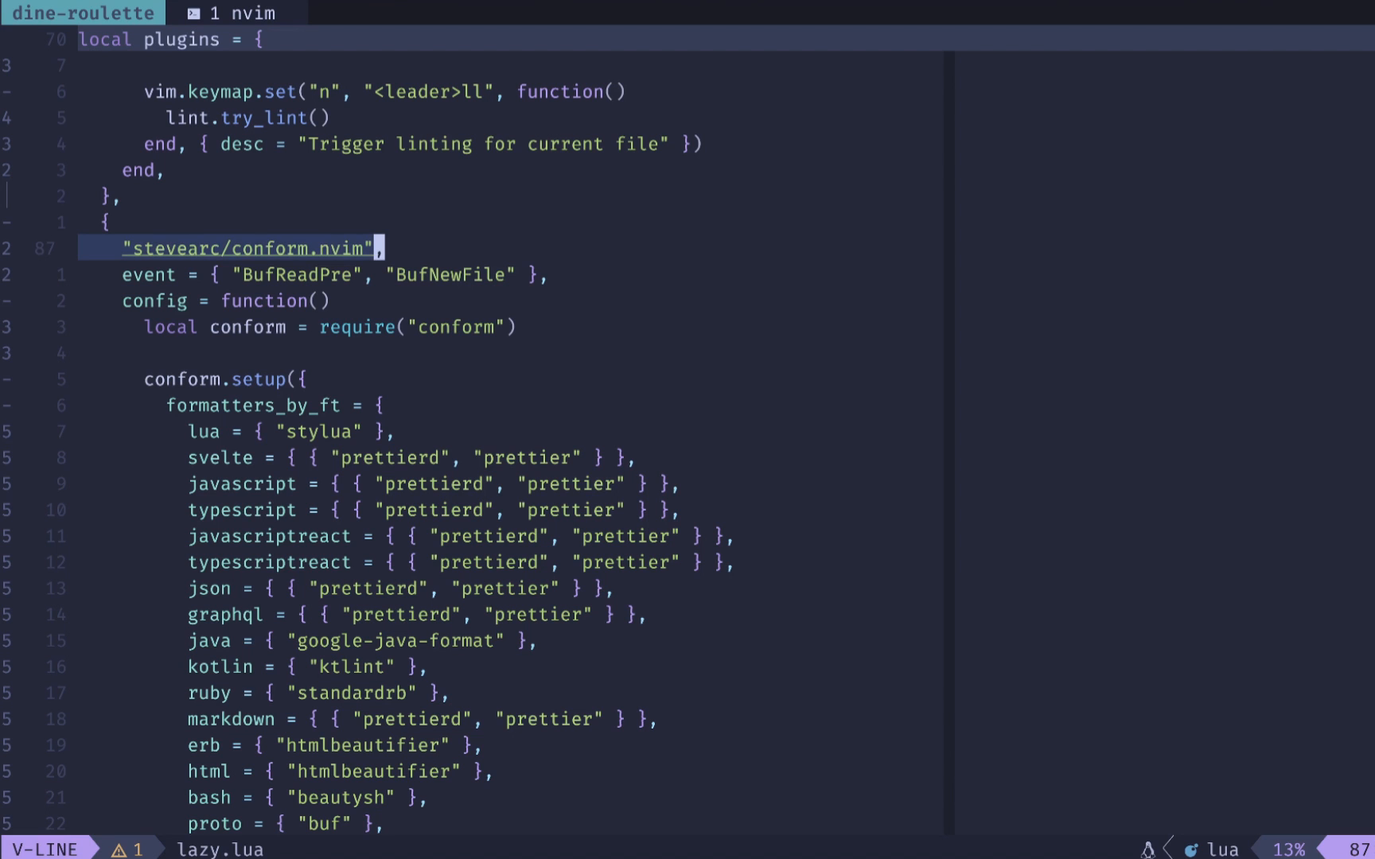
{"action": "key", "text": "Escape"}
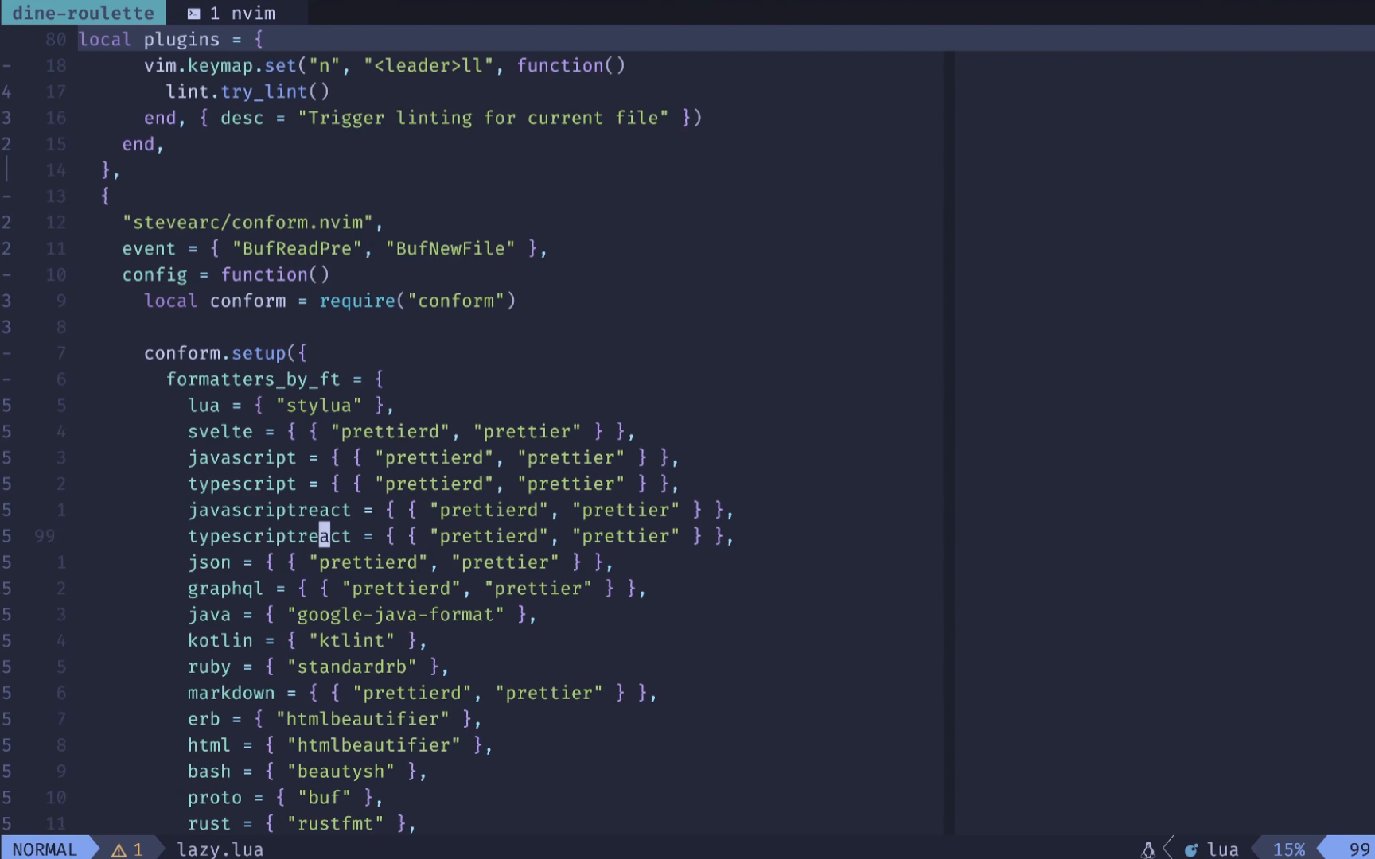
{"action": "scroll", "scroll_direction": "down", "scroll_amount": 3}
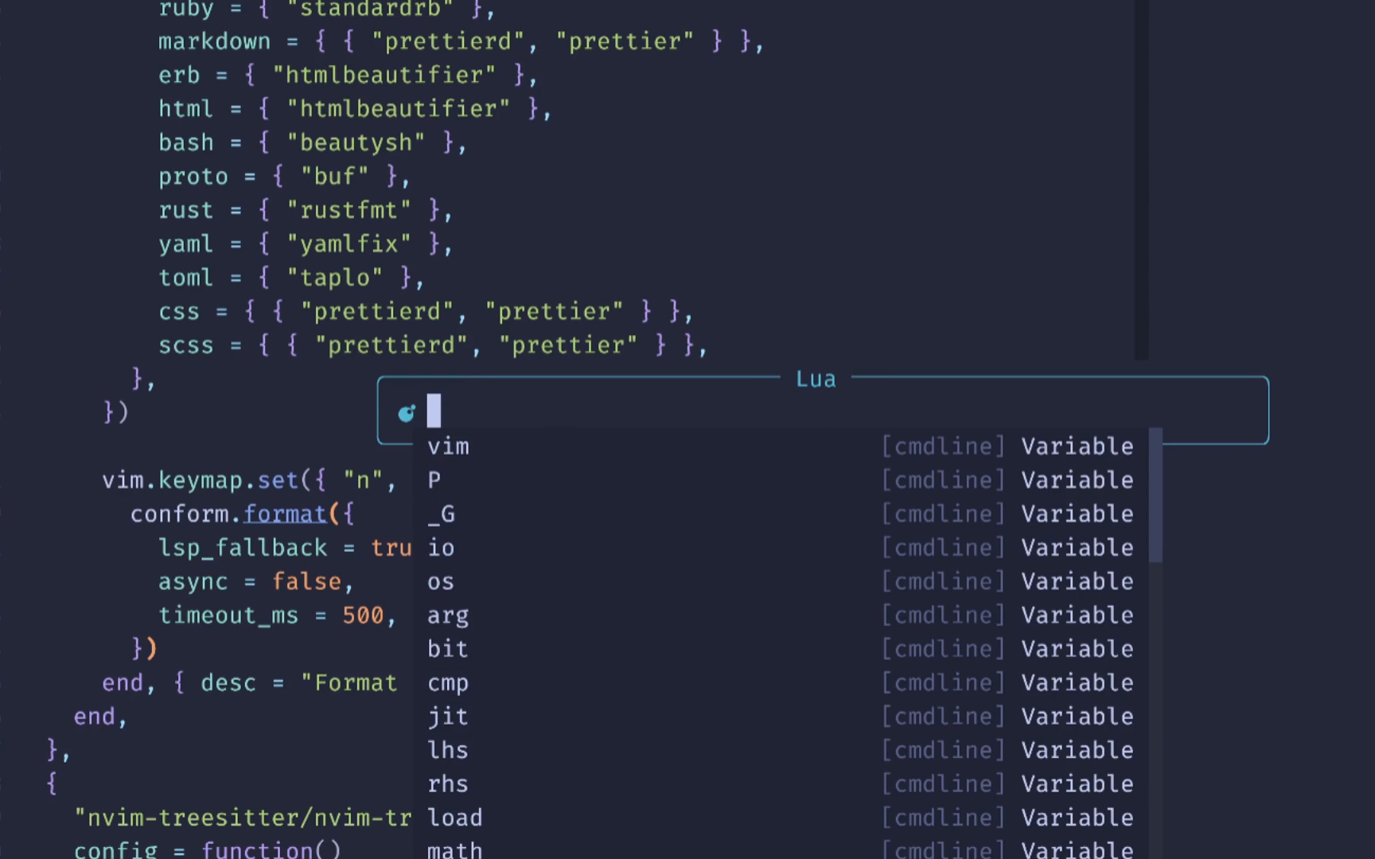
{"action": "type", "text": "vim.l"}
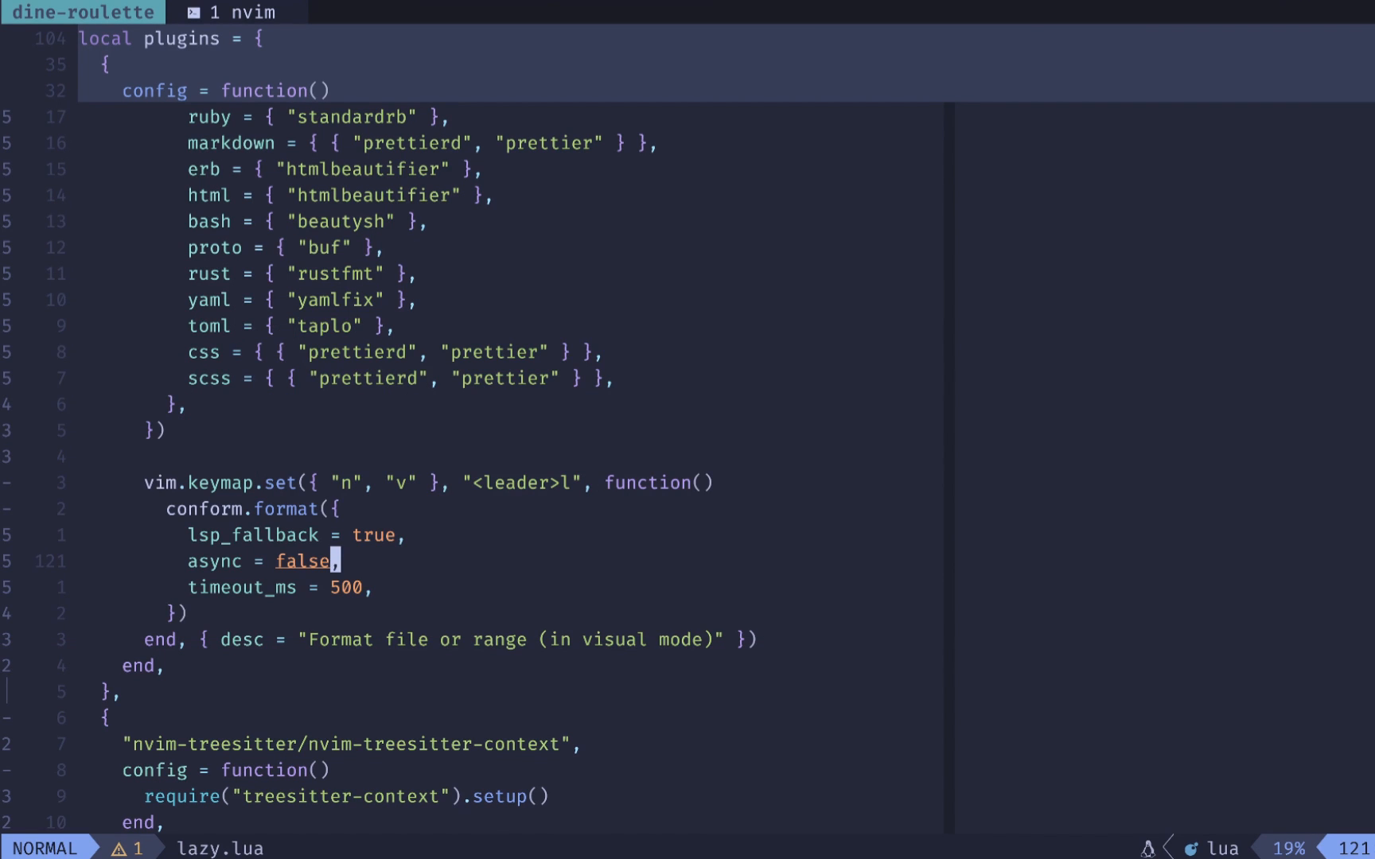
Run :Mason to show the package manager window.
{"action": "type", "text": ":Mason"}
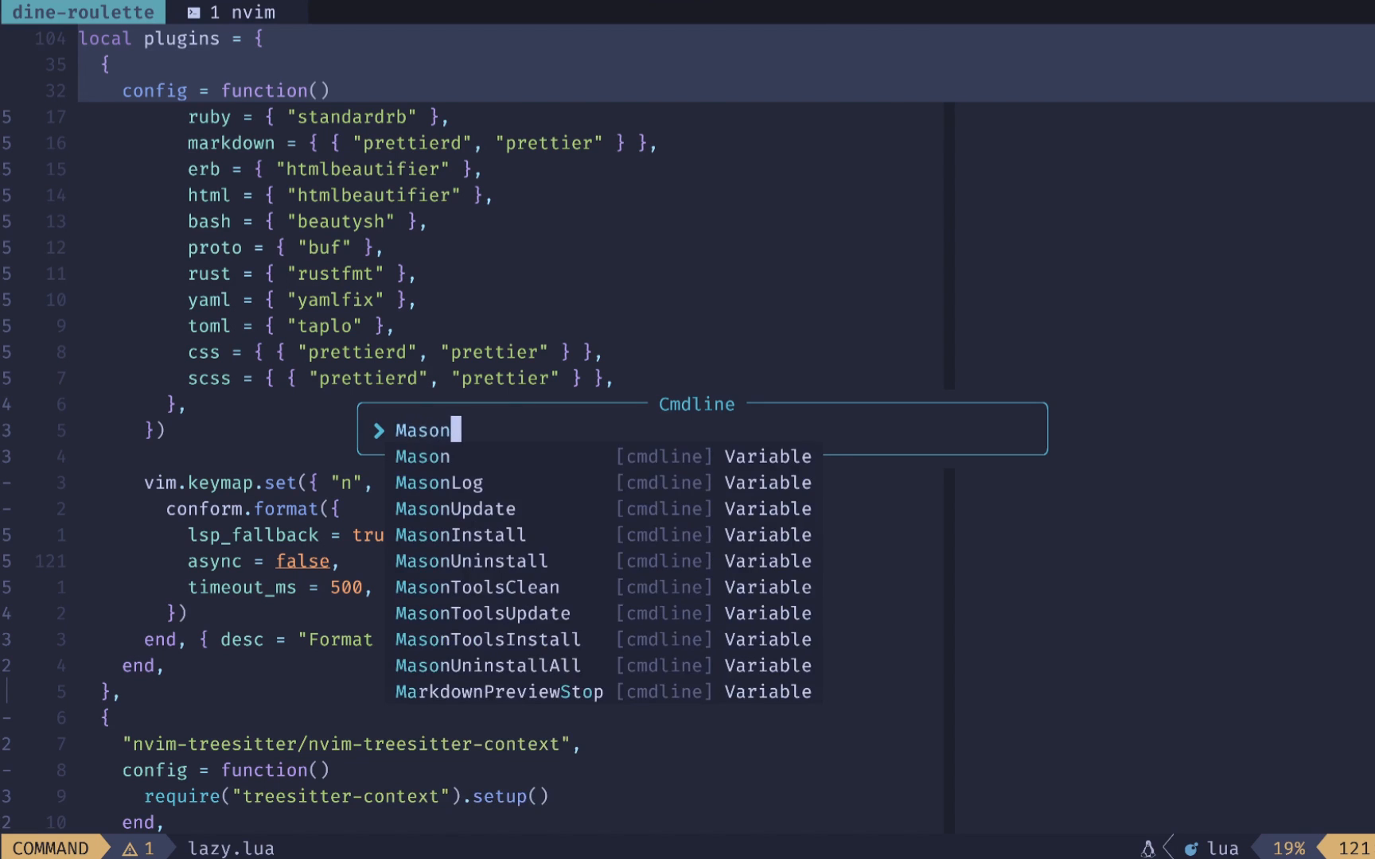
{"action": "key", "text": "Enter"}
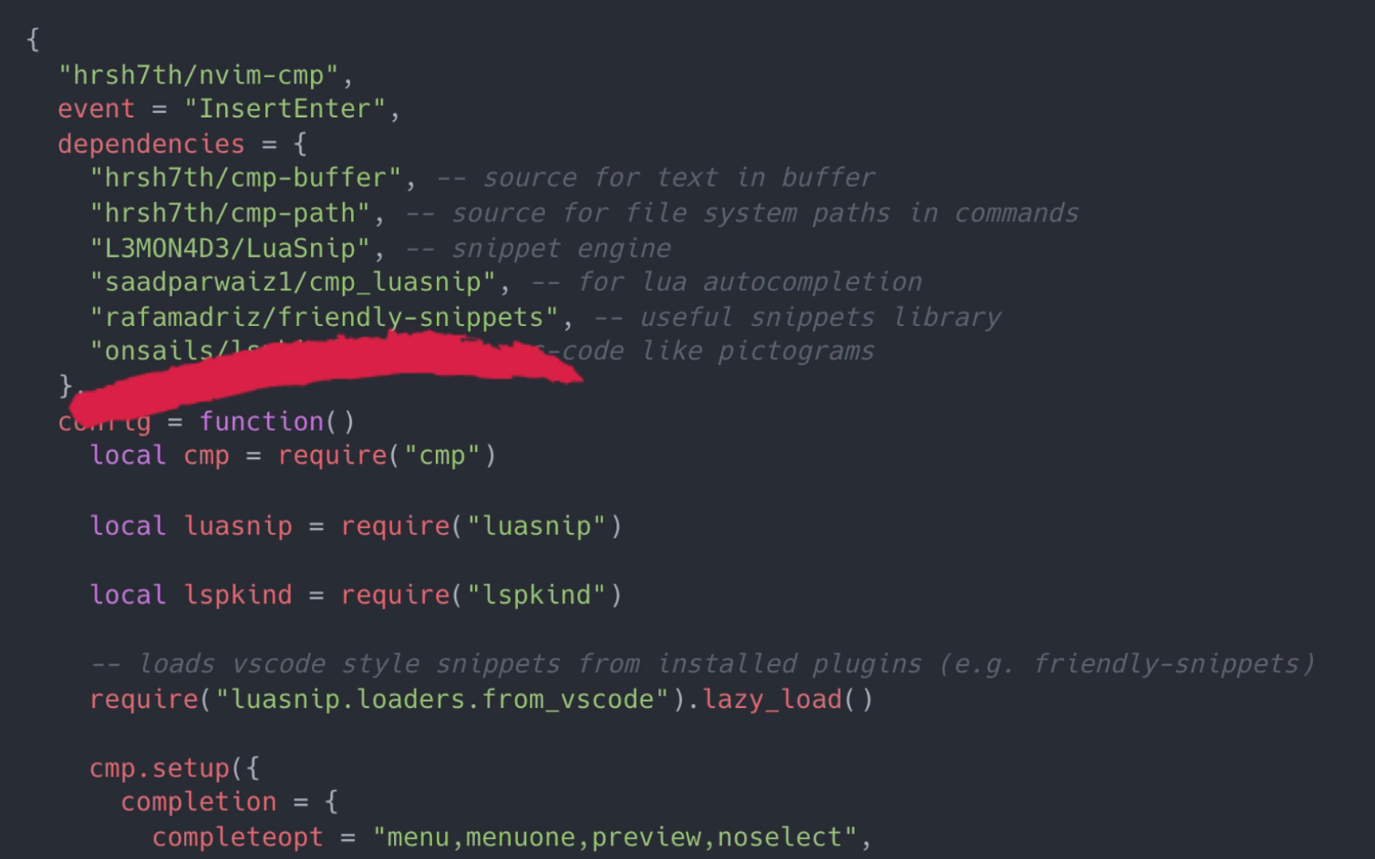
Scroll lazy.lua to the hrsh7th/nvim-cmp block with its completion source dependencies.
{"action": "scroll", "scroll_direction": "down", "scroll_amount": 3}
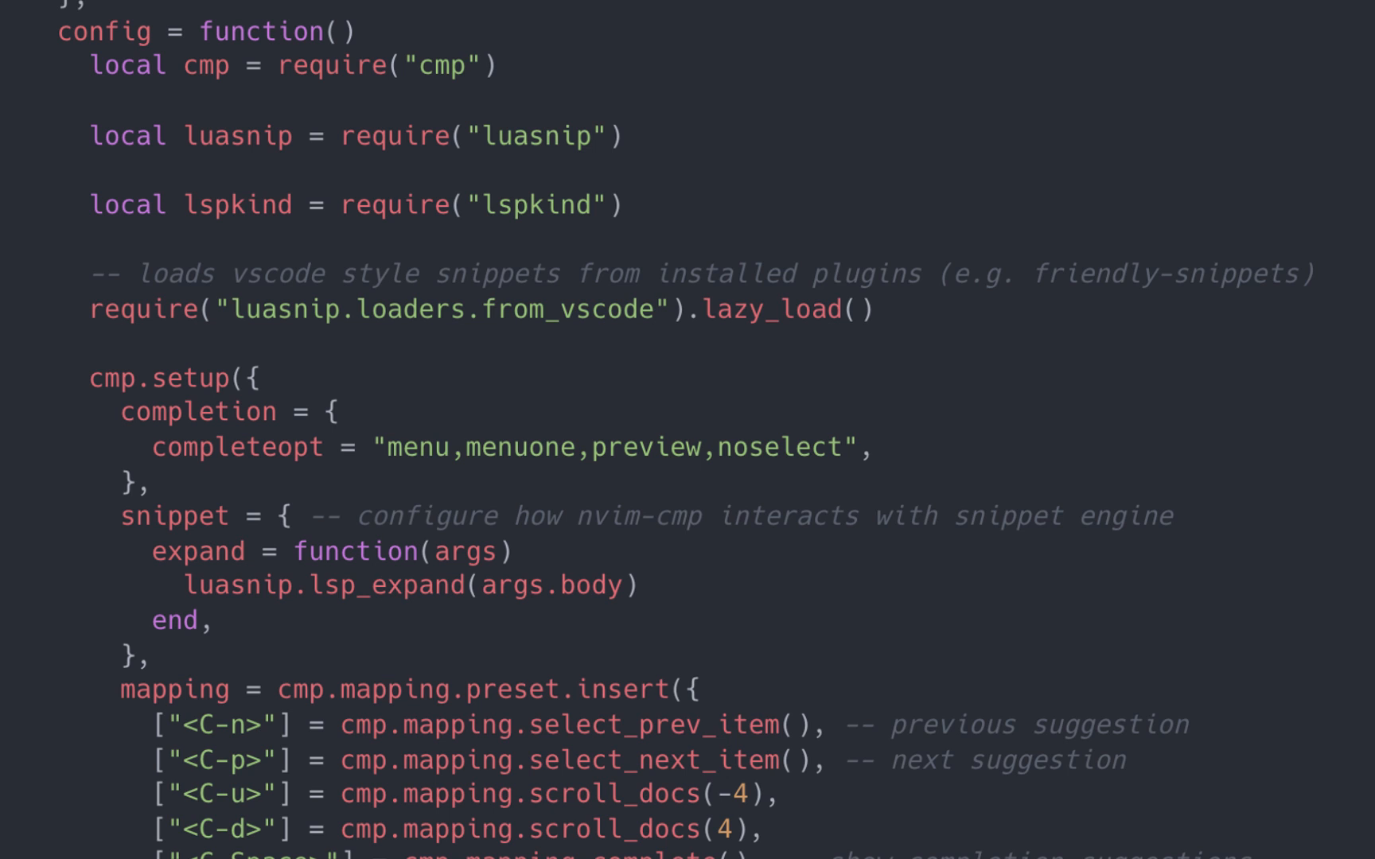
{"action": "scroll", "scroll_direction": "down", "scroll_amount": 3}
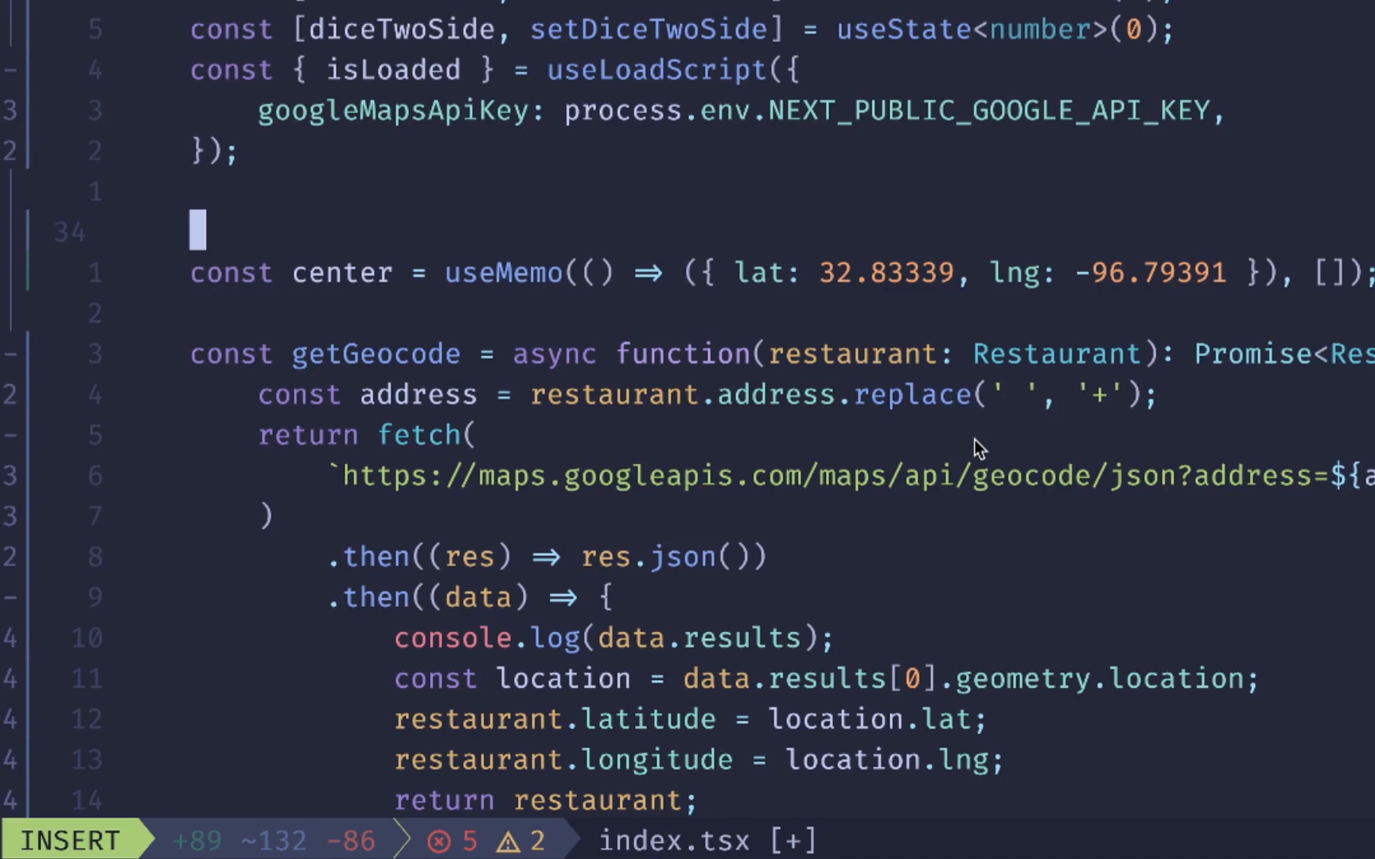
Insert a function snippet as asdf(bob: whatever) returning nil, leaving TypeScript diagnostics flagged.
{"action": "type", "text": "function"}
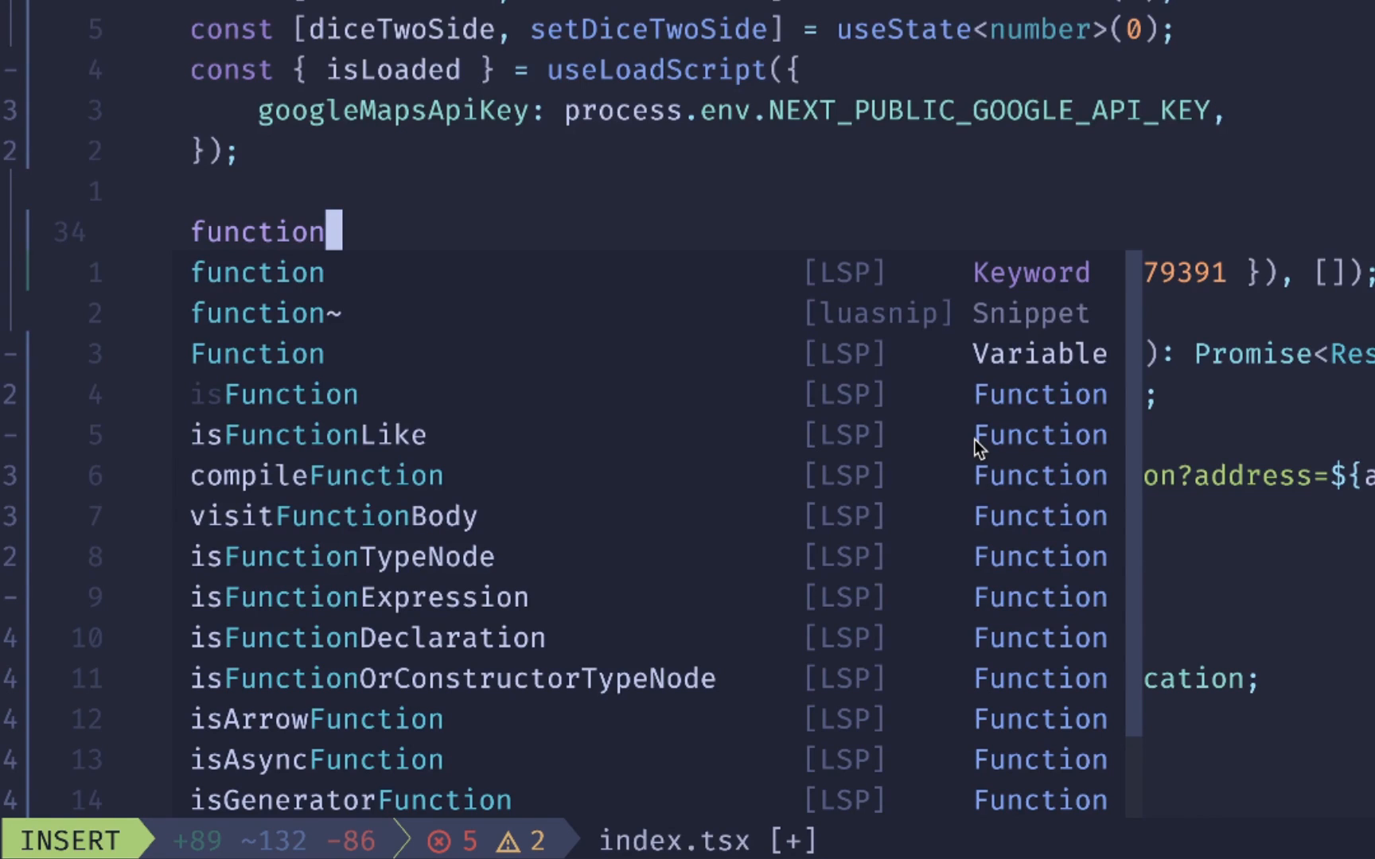
{"action": "key", "text": "Down"}
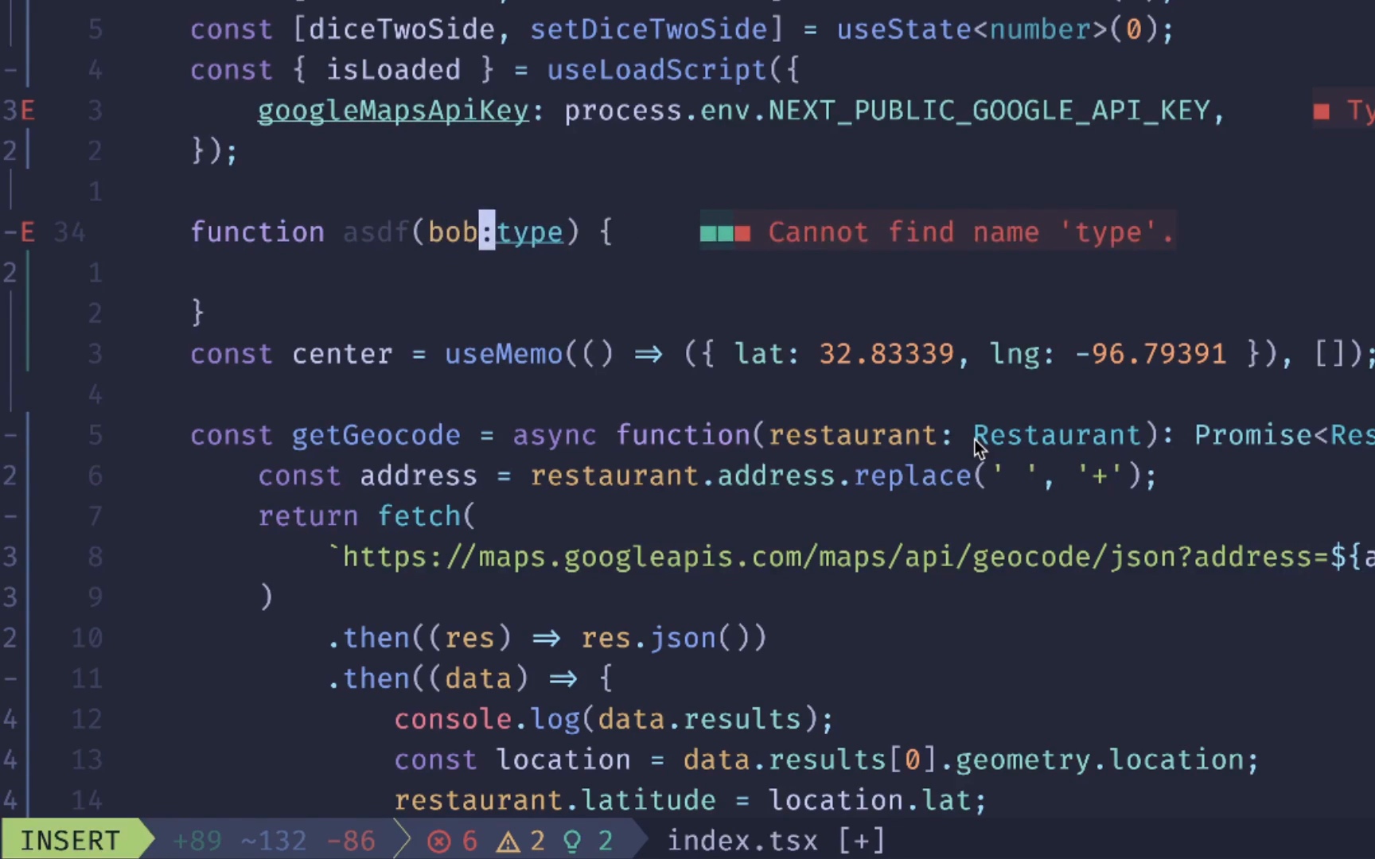
{"action": "type", "text": "whatever"}
{"action": "left_click", "coordinate": [766, 273]}
{"action": "type", "text": "return nil"}
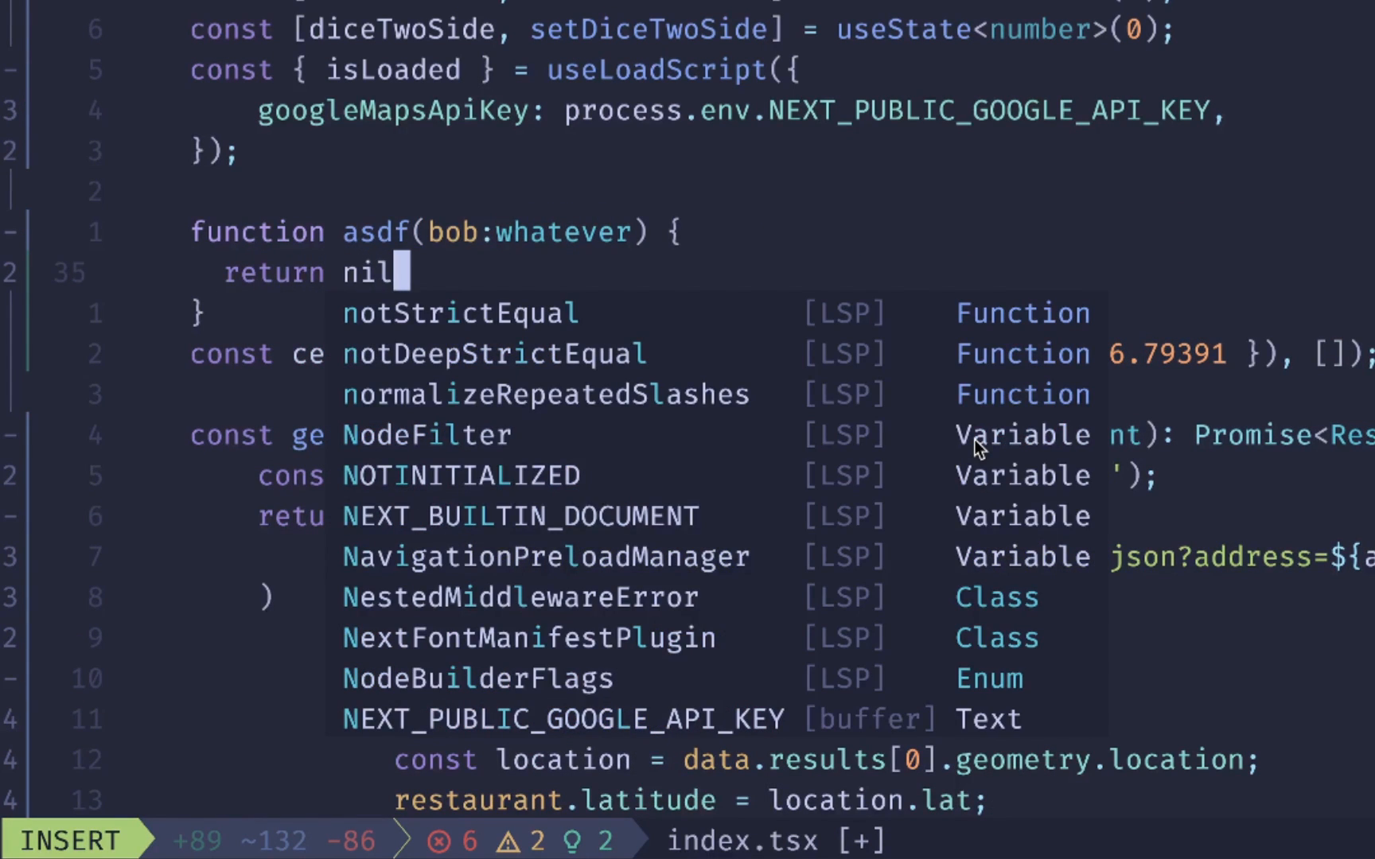
{"action": "key", "text": "Escape"}
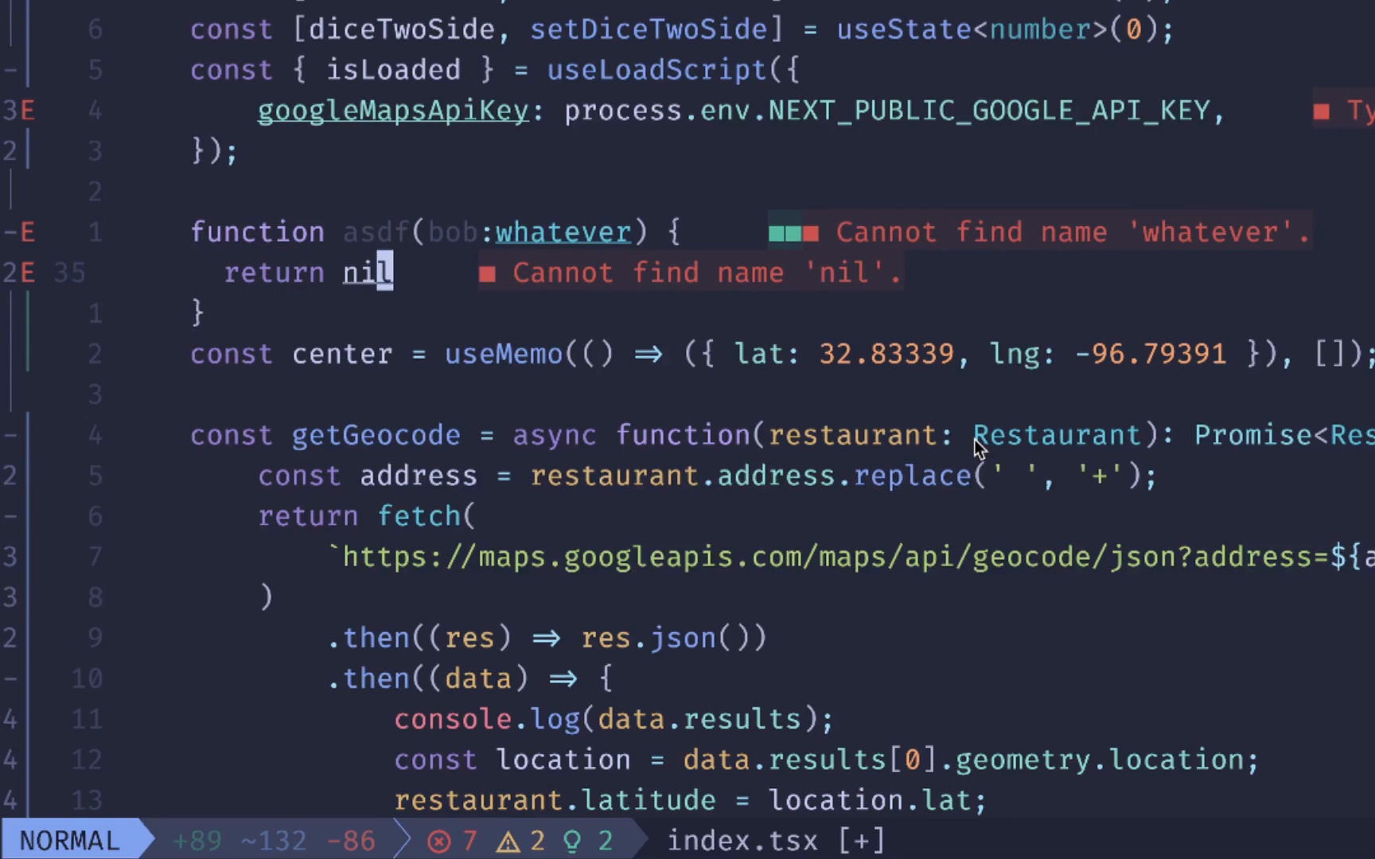